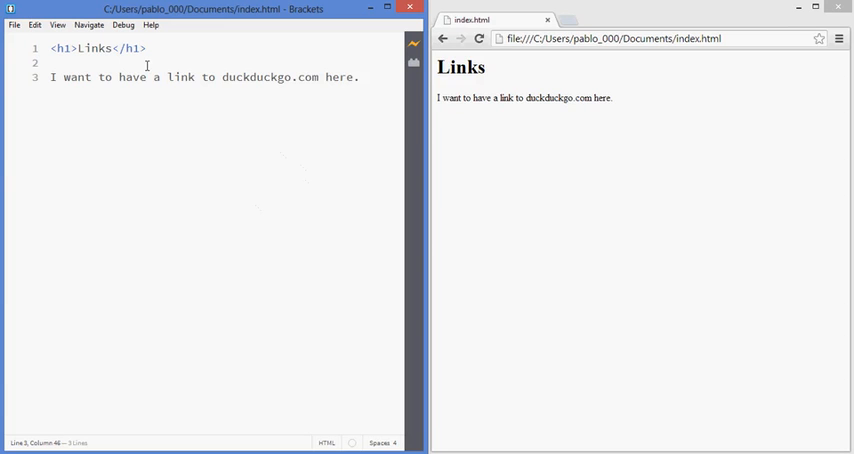
pyautogui.moveTo(268, 112)
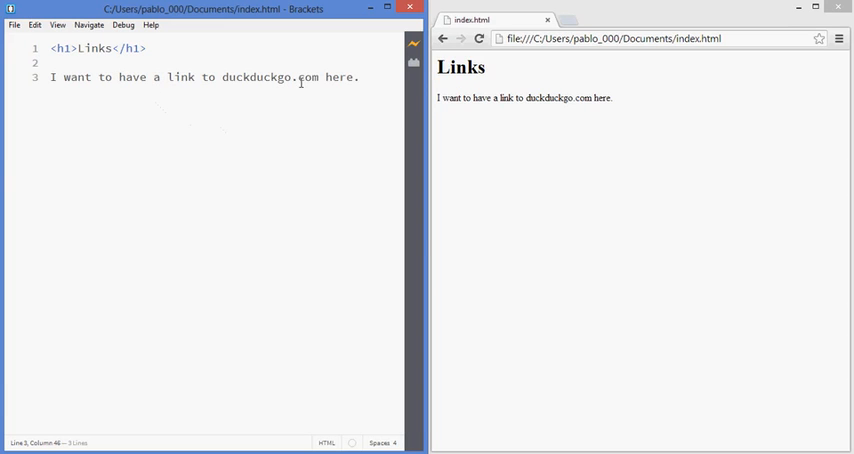
# Step: Select the word 'here' at the end of line 3 to wrap it in an anchor
pyautogui.doubleClick(340, 76)
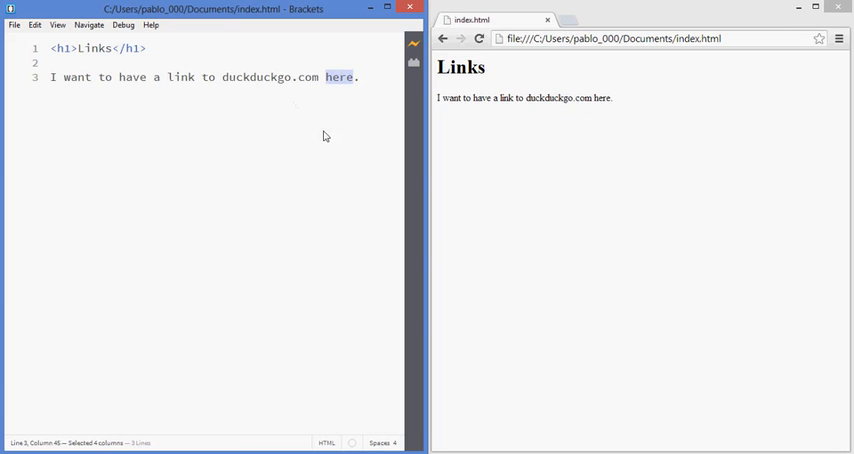
pyautogui.click(340, 76)
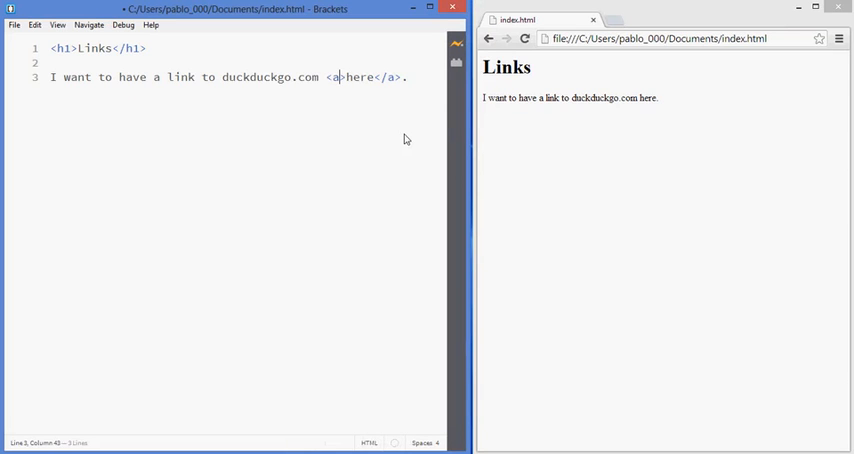
pyautogui.moveTo(352, 144)
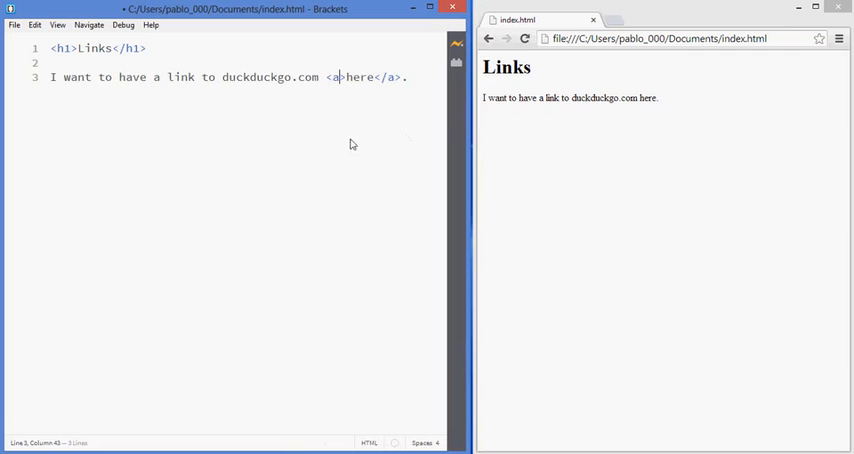
pyautogui.moveTo(356, 162)
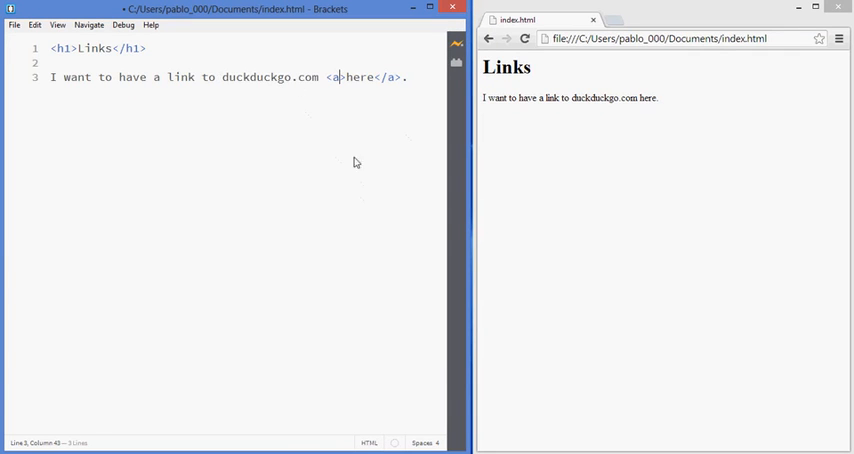
pyautogui.moveTo(380, 192)
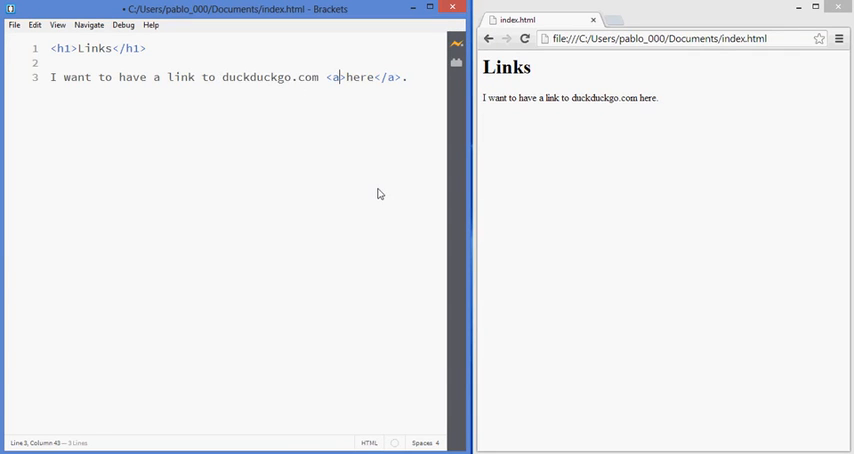
pyautogui.write('" "')
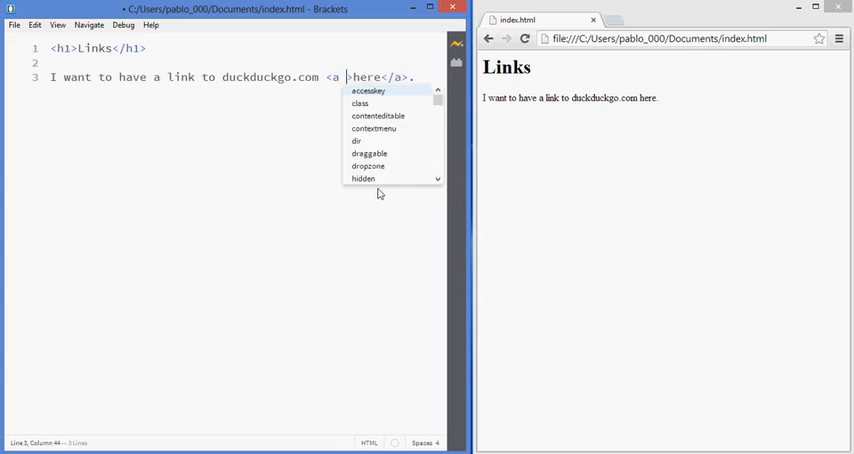
pyautogui.write('href="ht')
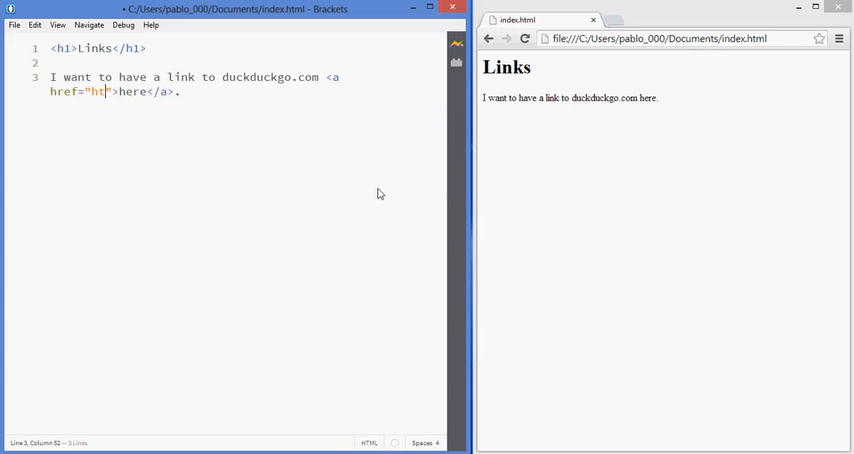
pyautogui.write('tp://')
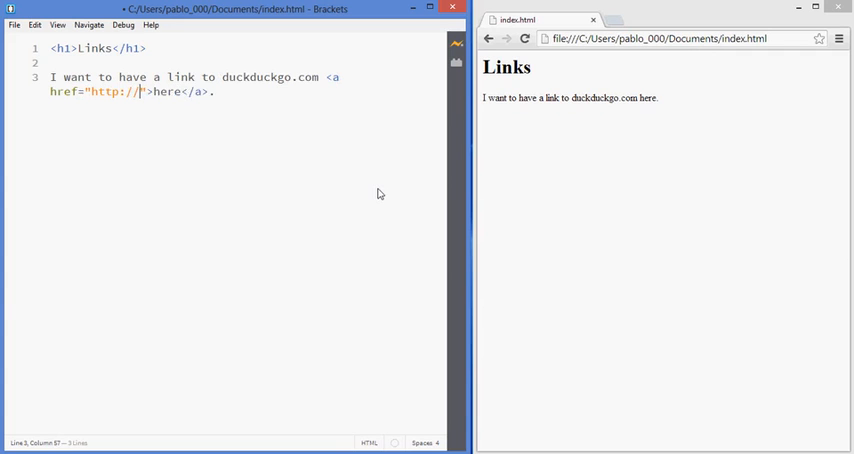
pyautogui.write('www.duckduckgo.com')
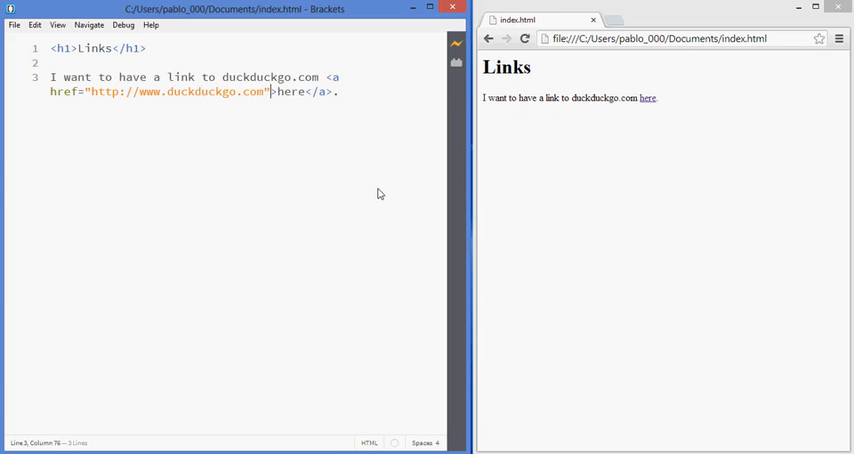
pyautogui.moveTo(648, 100)
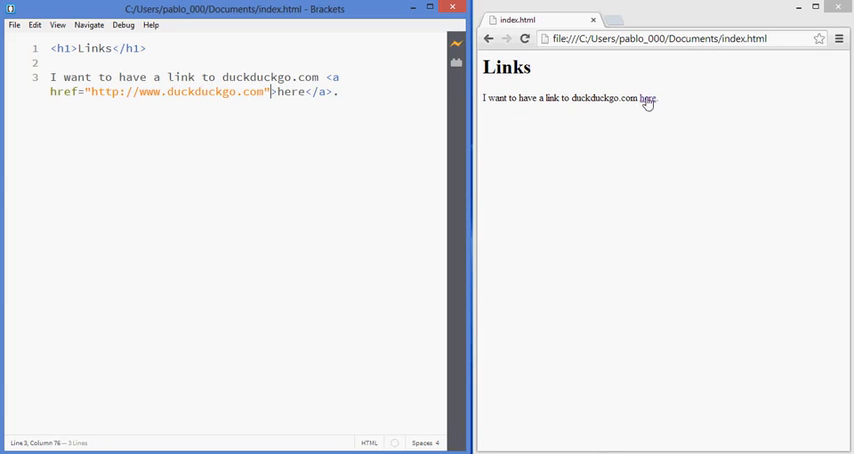
pyautogui.click(648, 98)
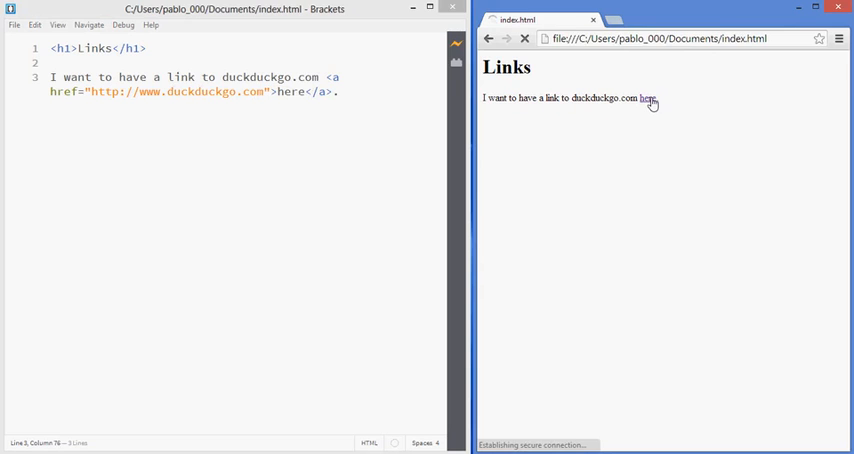
pyautogui.click(648, 98)
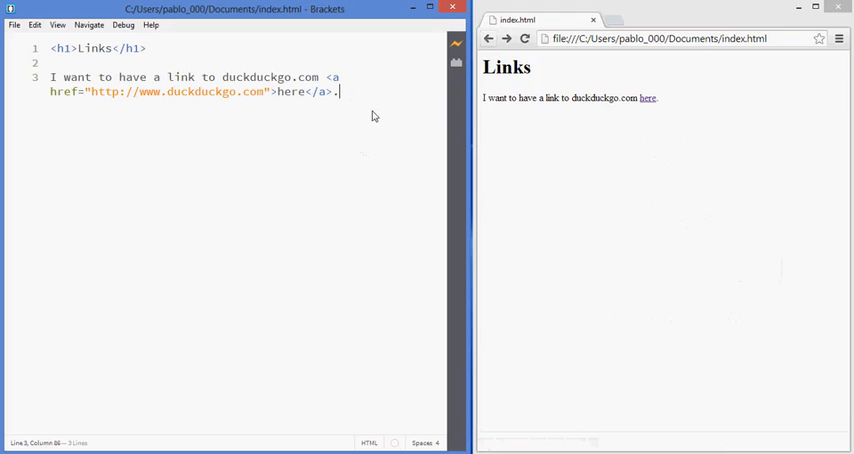
pyautogui.moveTo(648, 98)
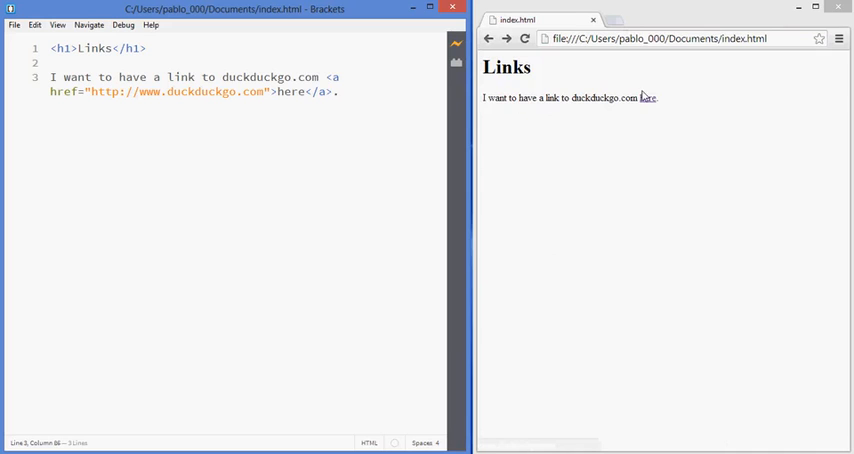
pyautogui.moveTo(582, 168)
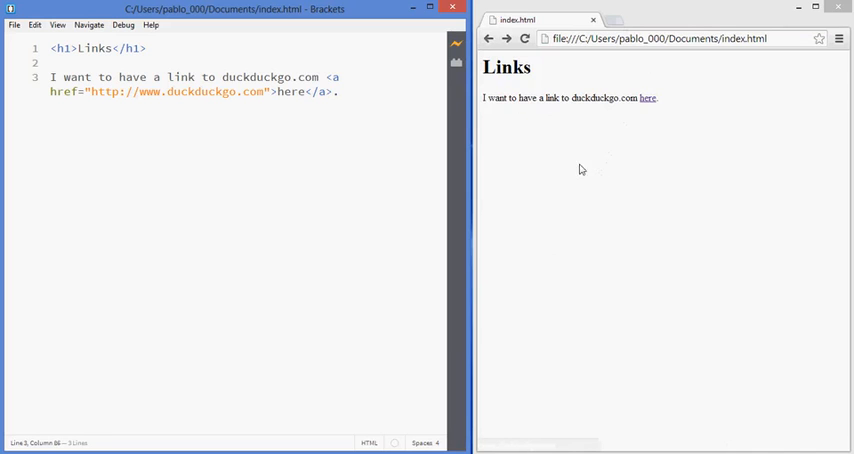
pyautogui.moveTo(268, 126)
pyautogui.write(' target=')
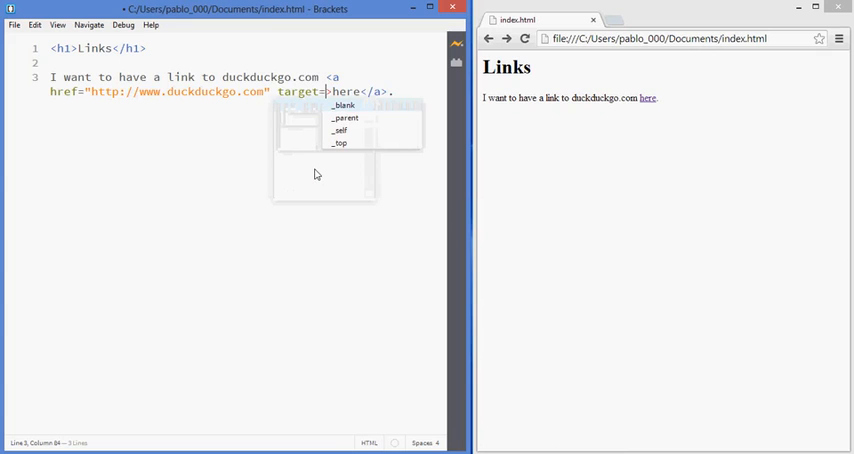
# Step: Add target="_blank" to the here anchor tag
pyautogui.write('"')
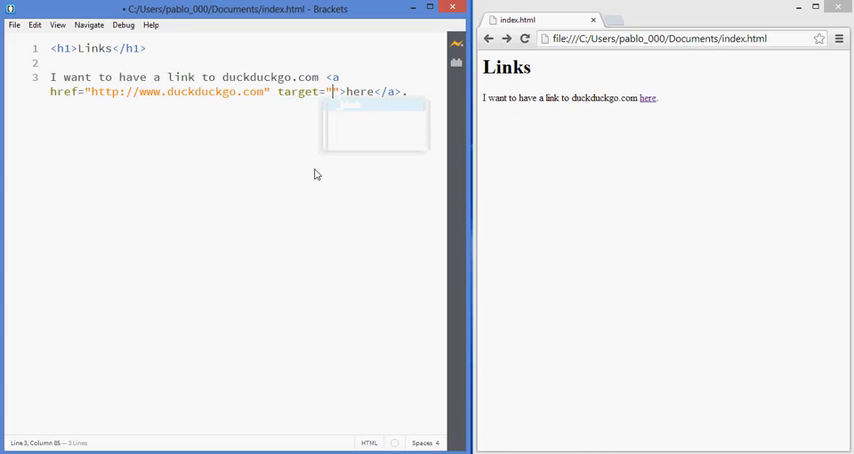
pyautogui.write('_blank')
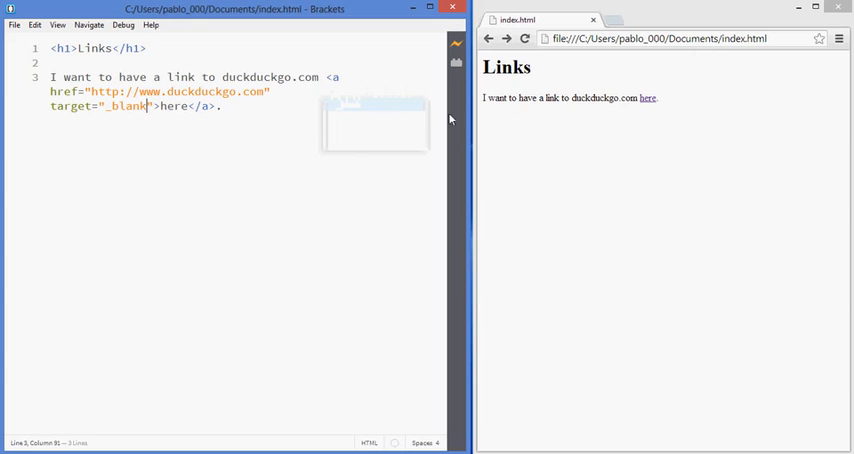
pyautogui.moveTo(648, 98)
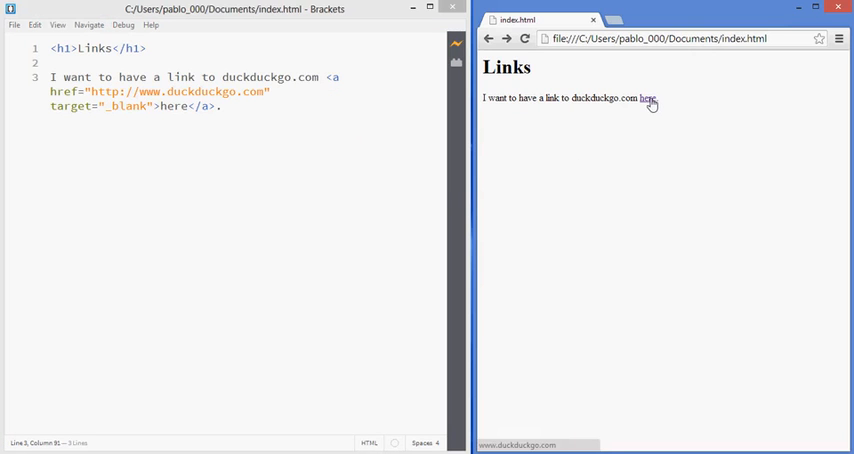
# Step: Follow the link in Chrome to confirm DuckDuckGo opens in a new tab, then return to Brackets
pyautogui.click(648, 98)
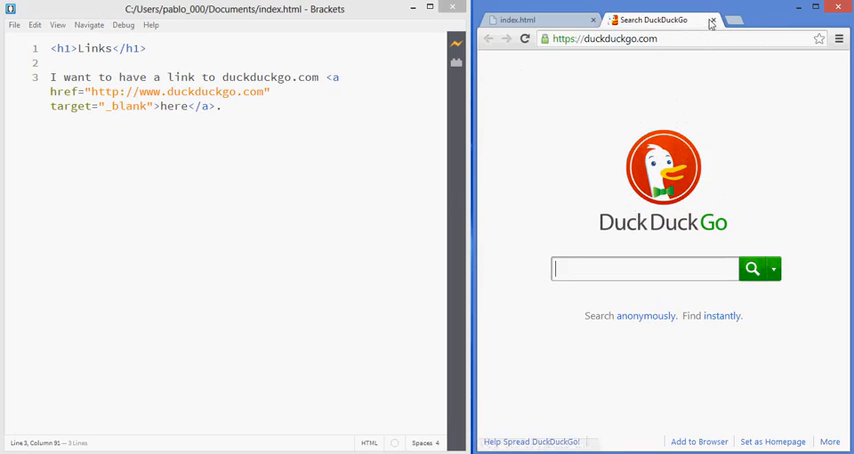
pyautogui.click(712, 20)
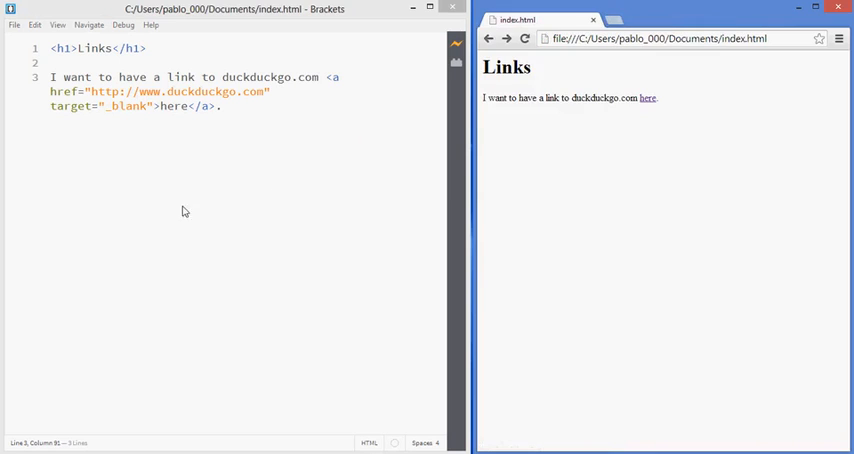
pyautogui.click(216, 108)
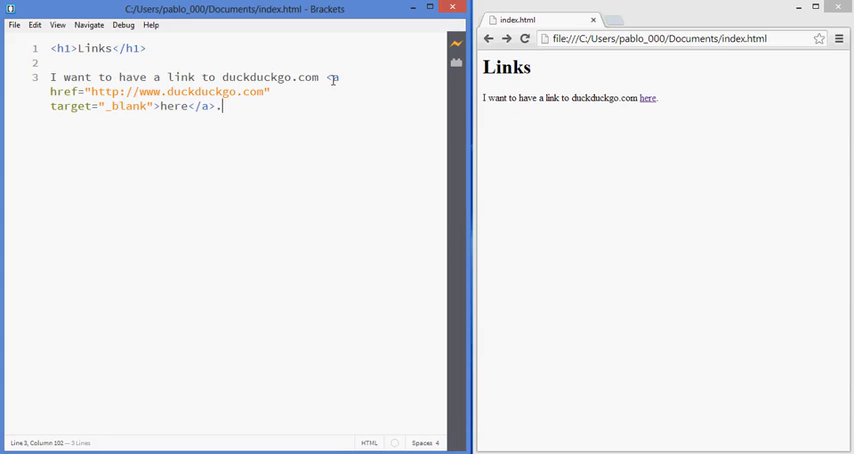
pyautogui.write('a')
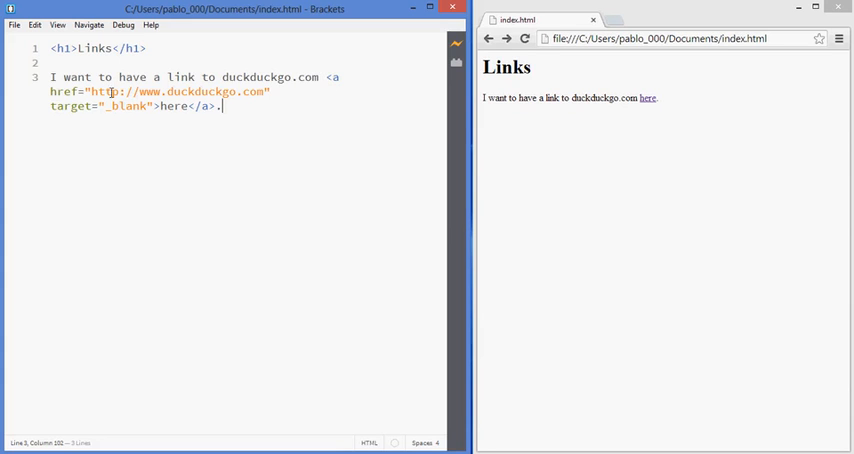